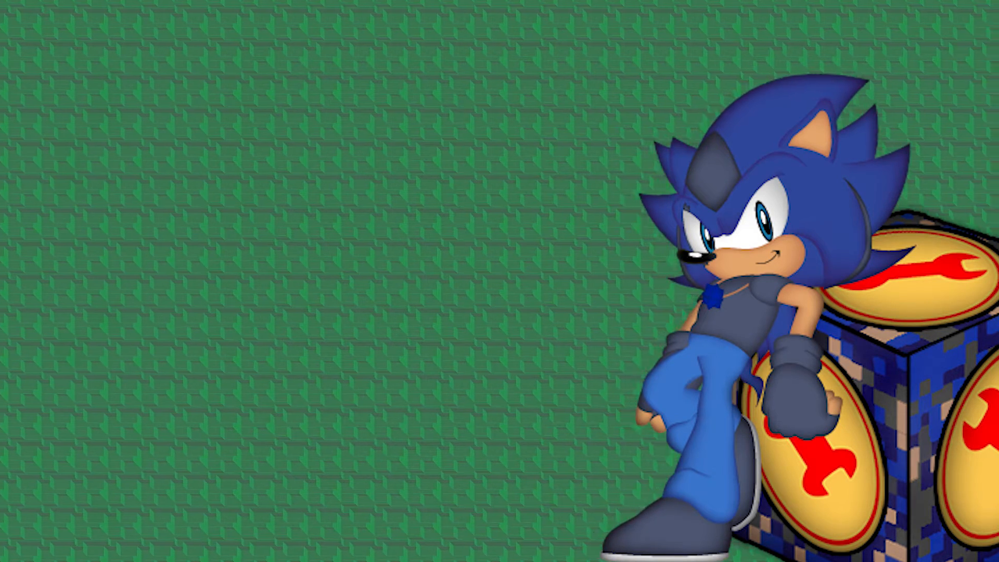
Step: Publish the over-16,000-frame movie and decline publishing only part of it
left_click(275, 553)
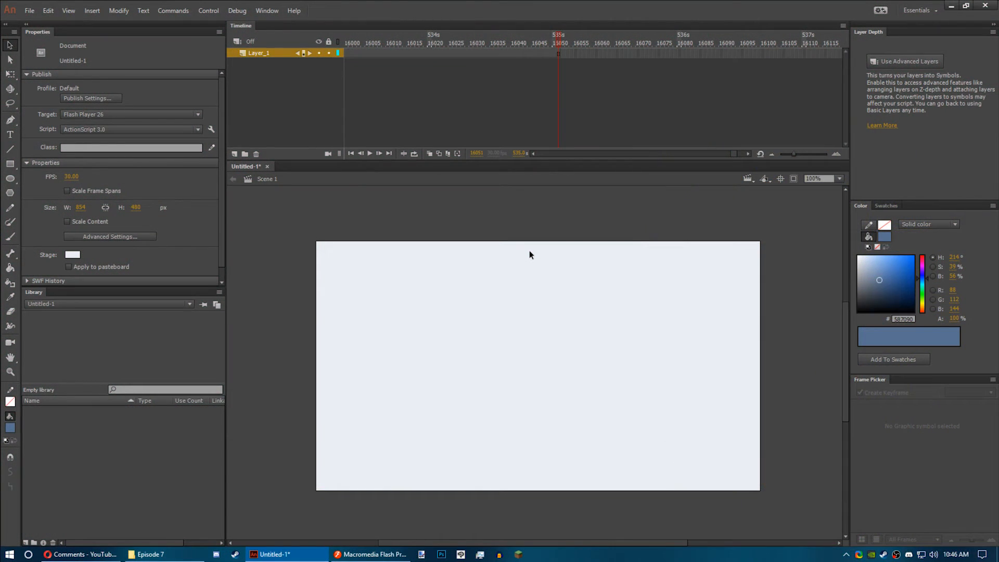
mouse_move(581, 111)
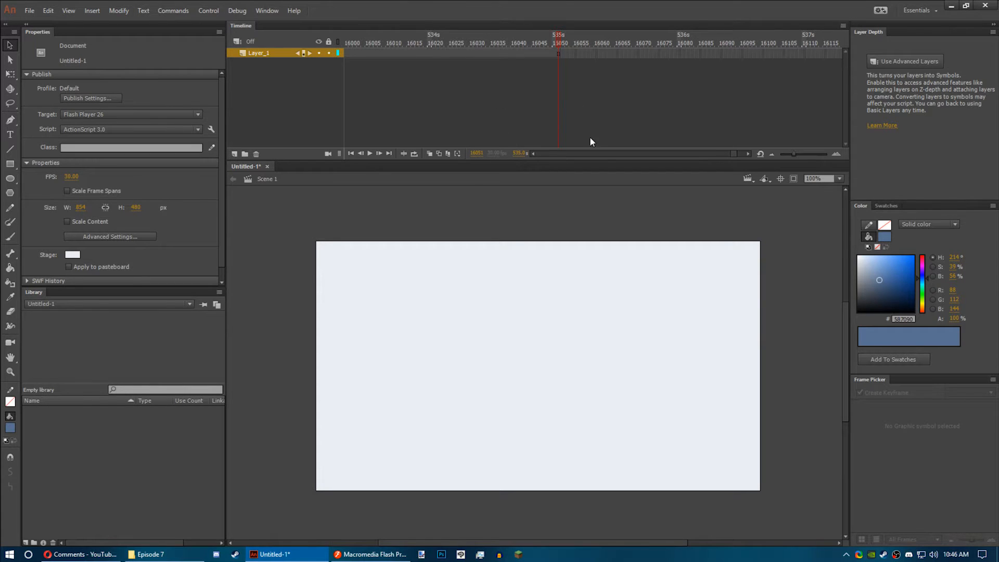
mouse_move(355, 203)
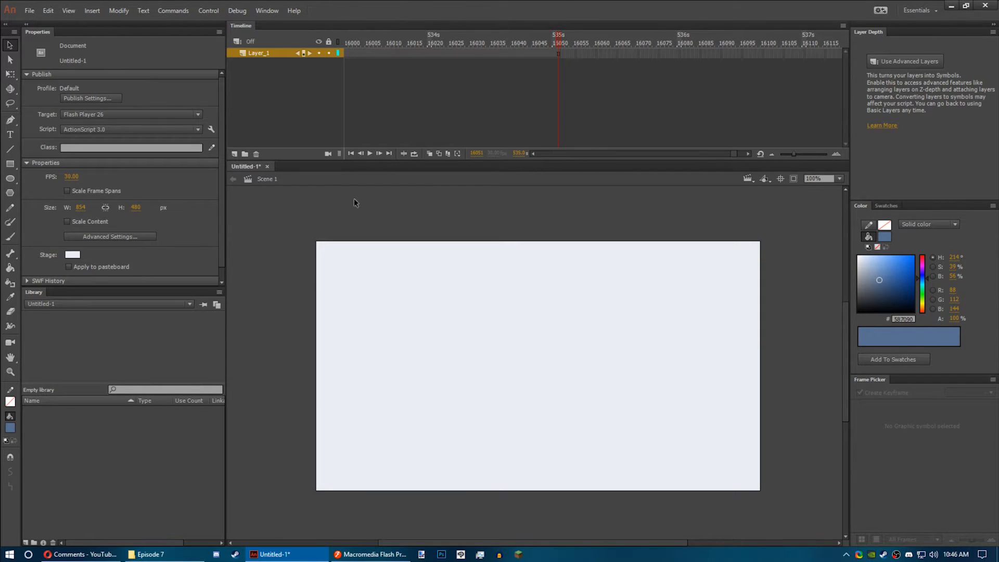
mouse_move(452, 282)
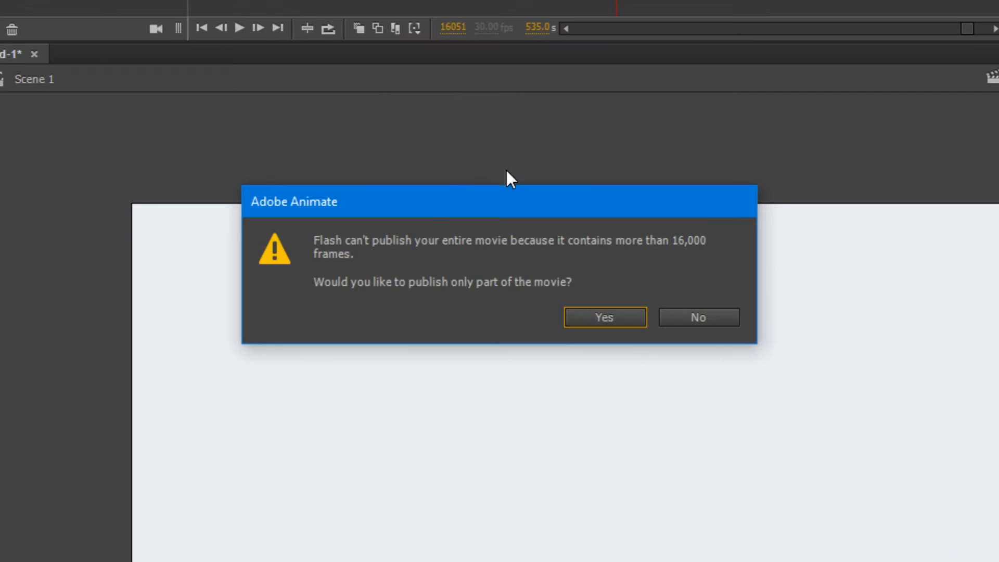
left_click(603, 317)
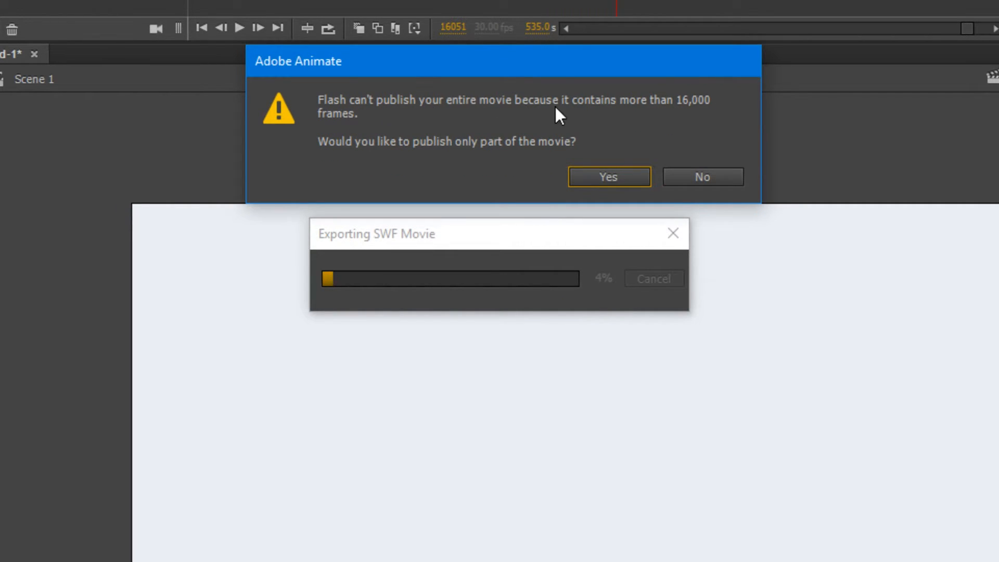
mouse_move(337, 120)
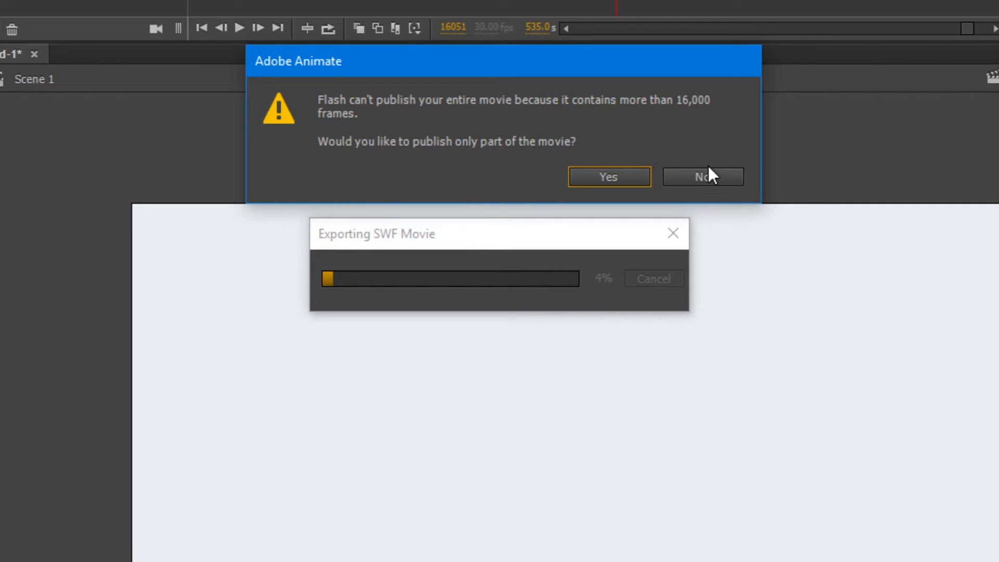
left_click(701, 176)
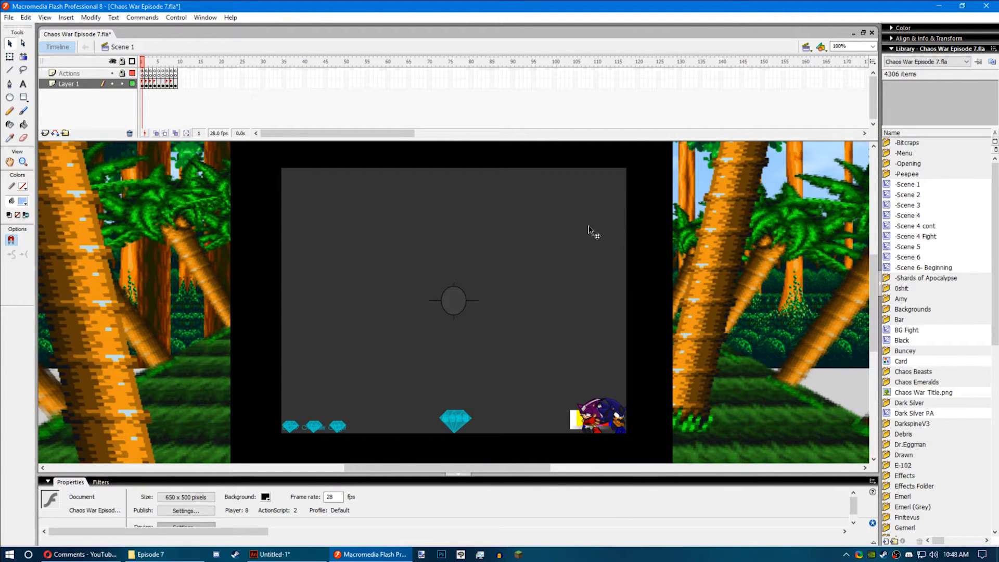
mouse_move(555, 271)
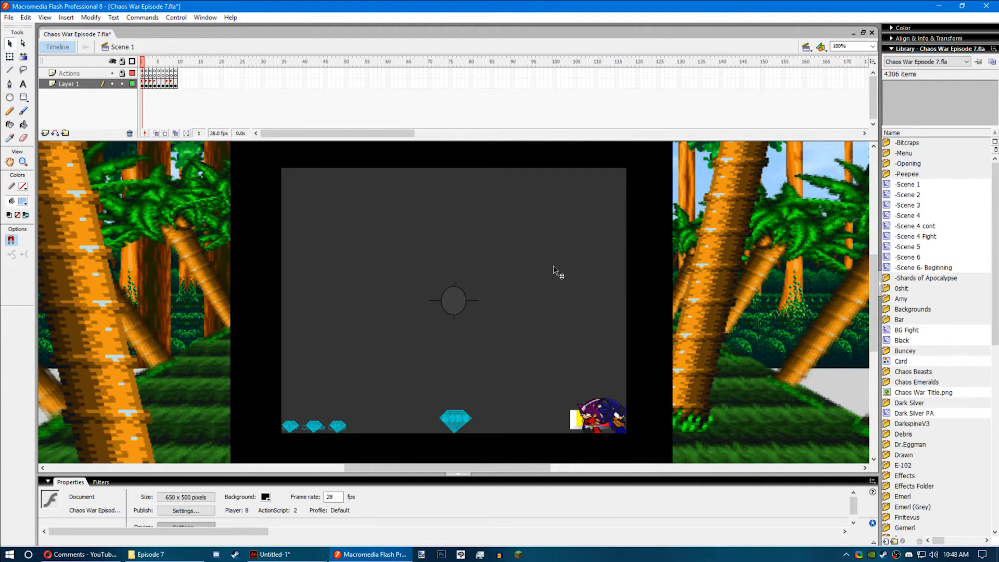
Step: Inspect the -Scene 1 movie clip's Dialogue 2 layer, then return to Scene 1
left_click(454, 300)
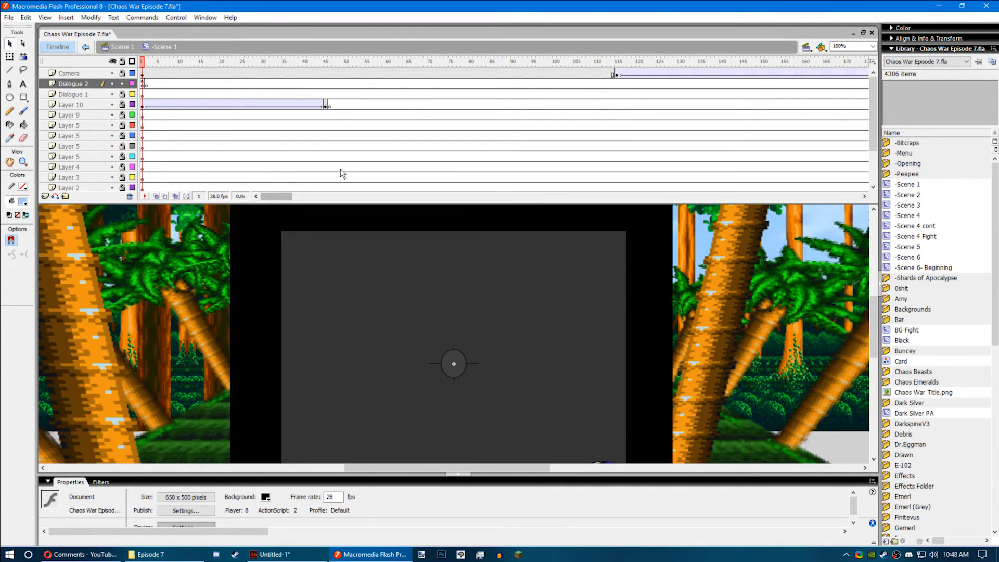
left_click(71, 83)
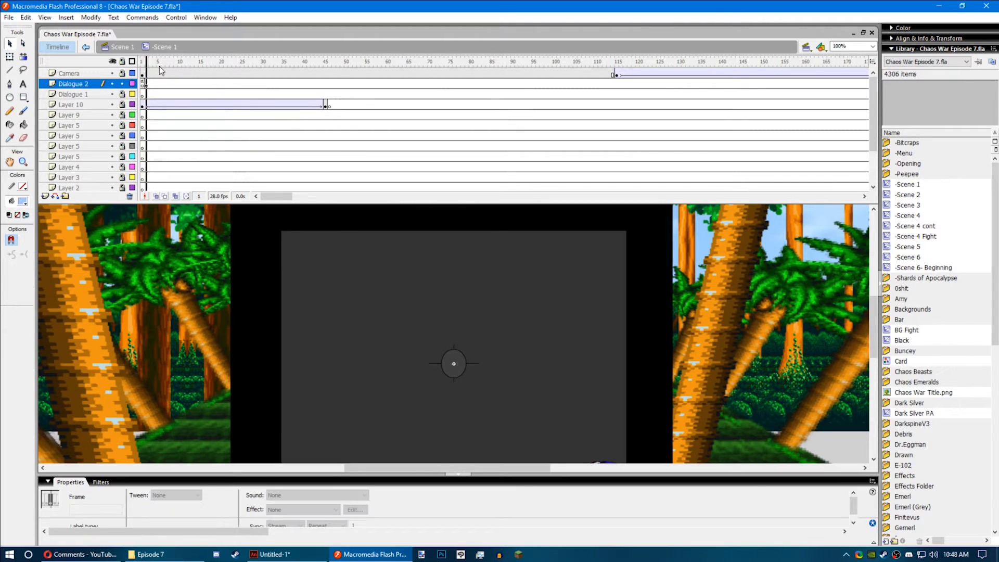
left_click(525, 61)
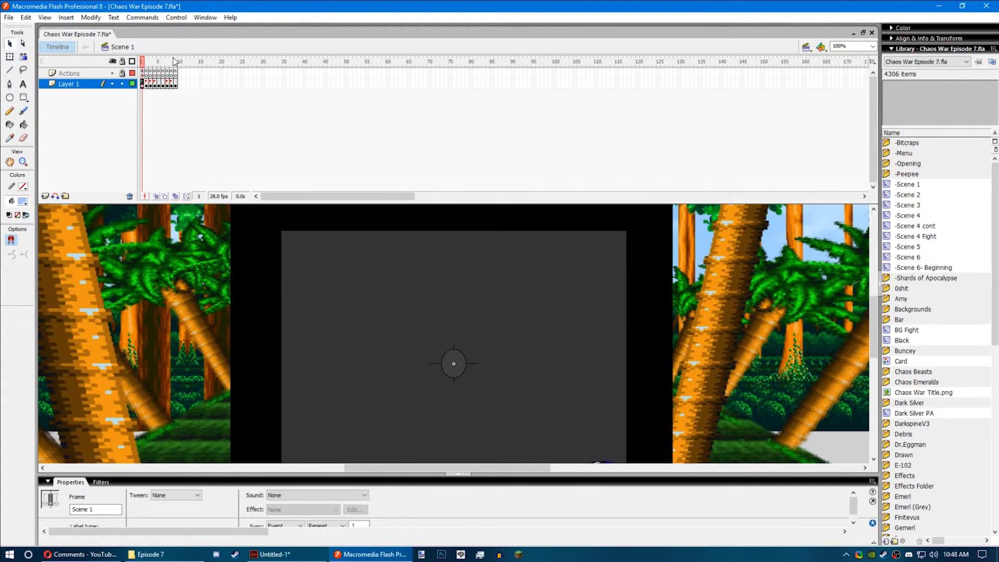
Step: Open the -Scene 3 movie clip and scroll through its timeline
left_click(147, 62)
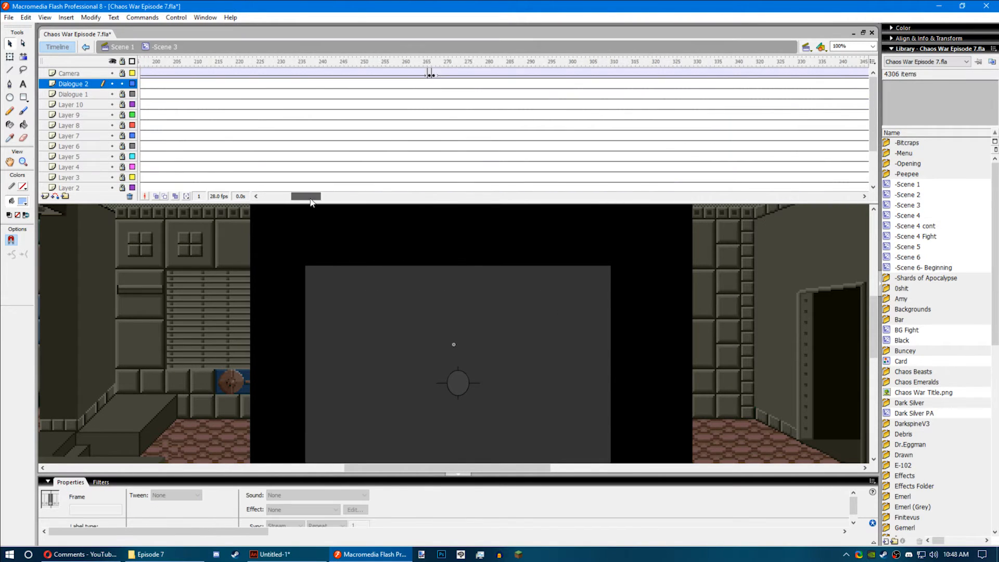
left_click_drag(305, 196, 701, 197)
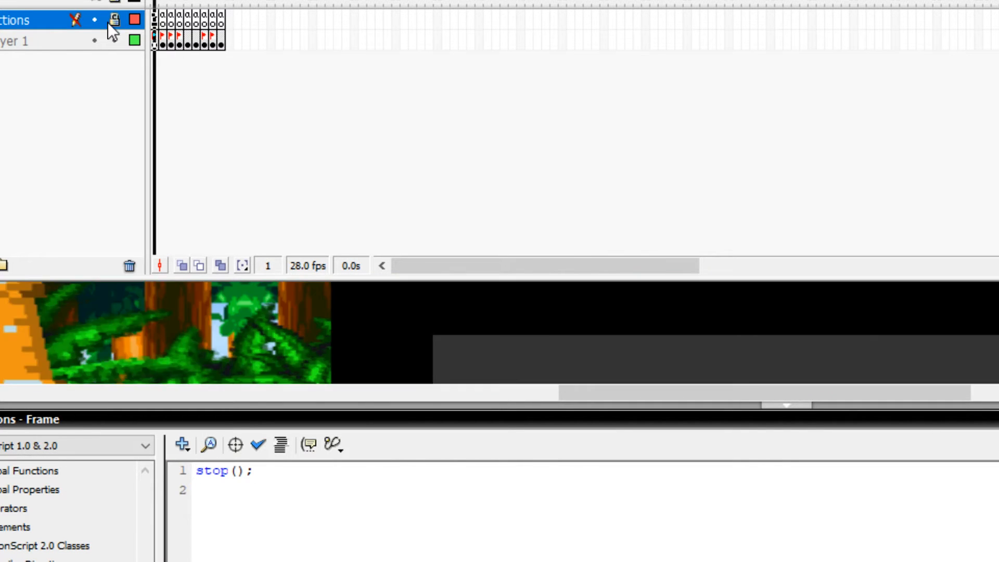
Step: View the stop() scripts and -Scene 6- Beginning's final-frame script at frame 3237
left_click(212, 40)
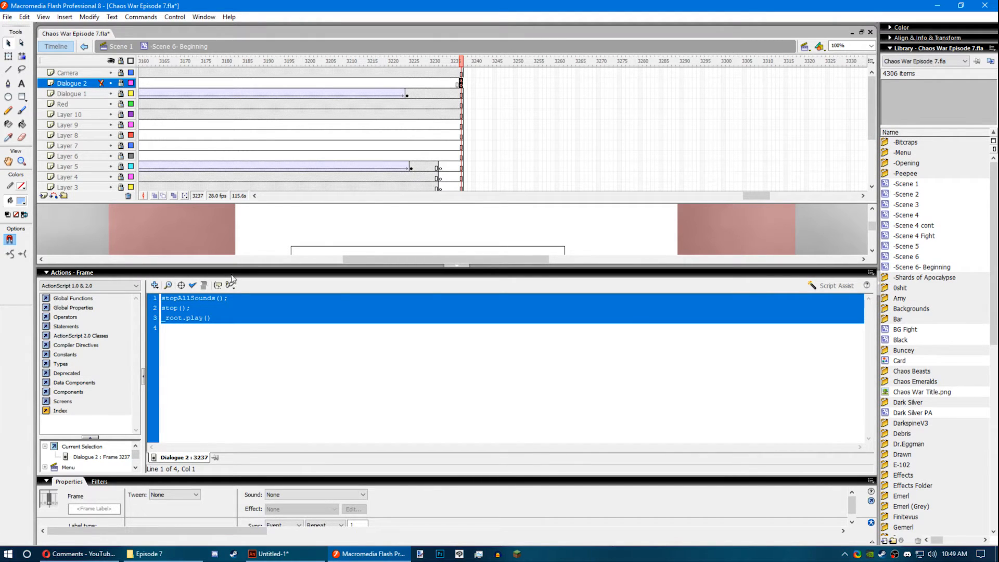
mouse_move(229, 333)
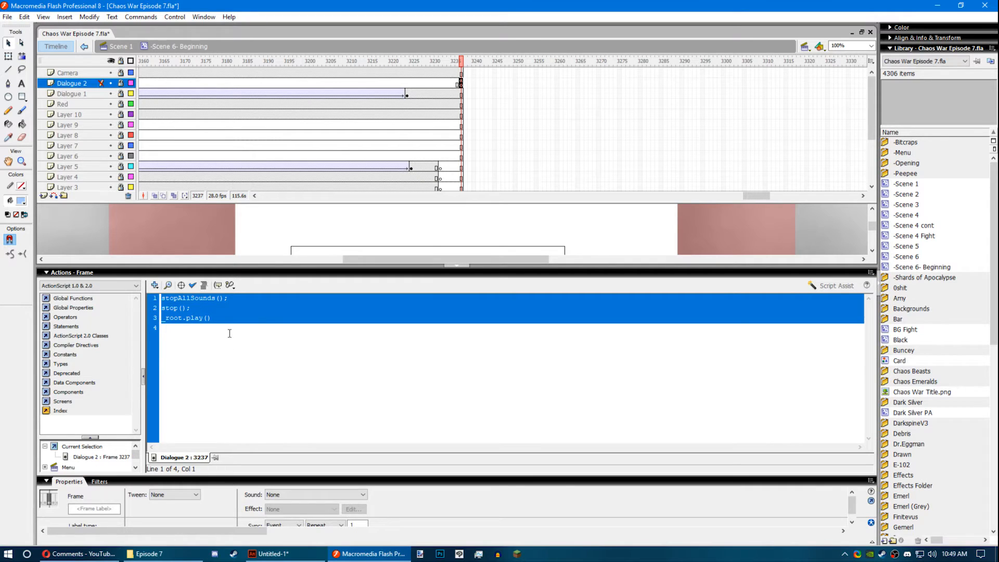
left_click(185, 318)
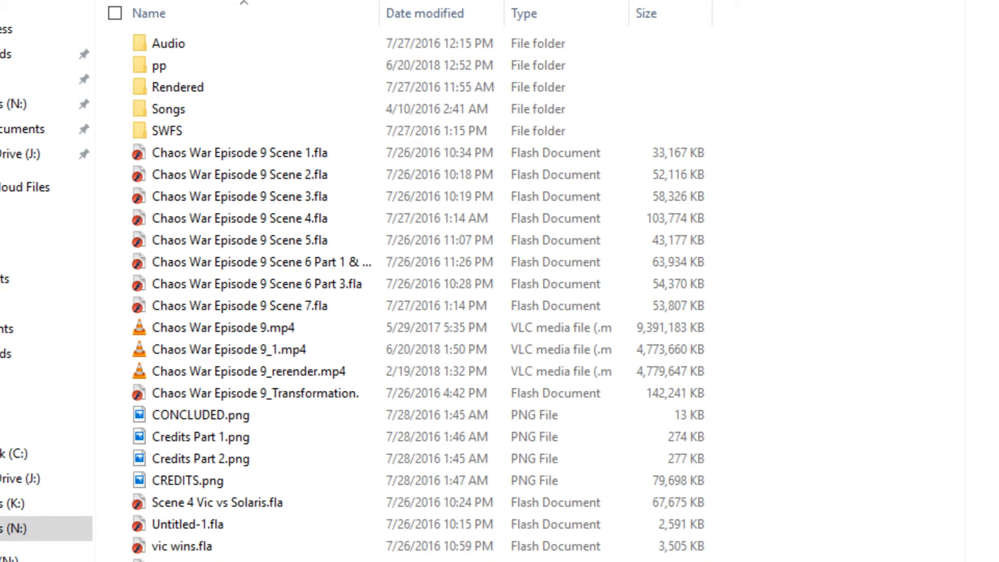
Step: Browse the Chaos War Episode 9 folder's seven separate scene FLA files
left_click(239, 153)
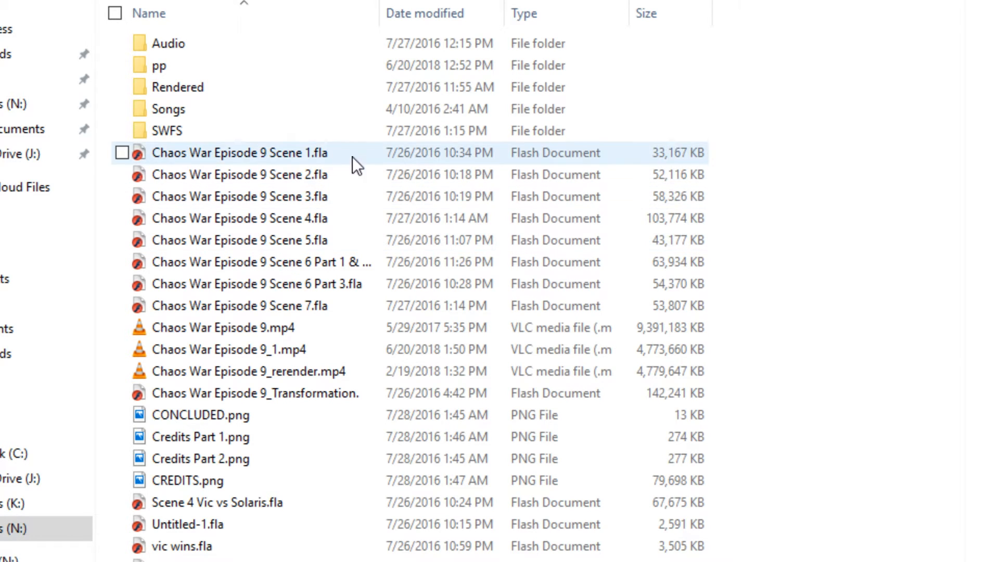
left_click(239, 175)
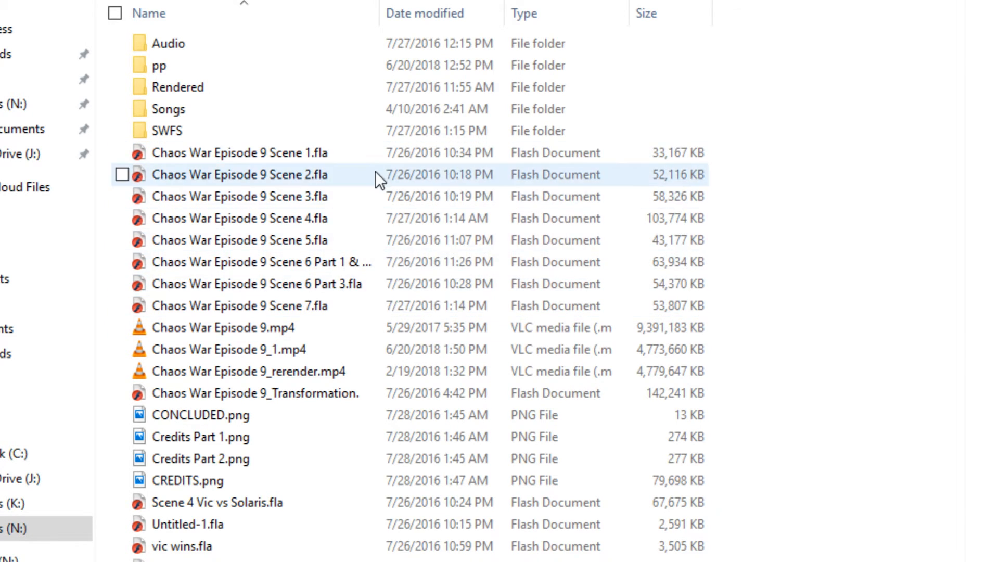